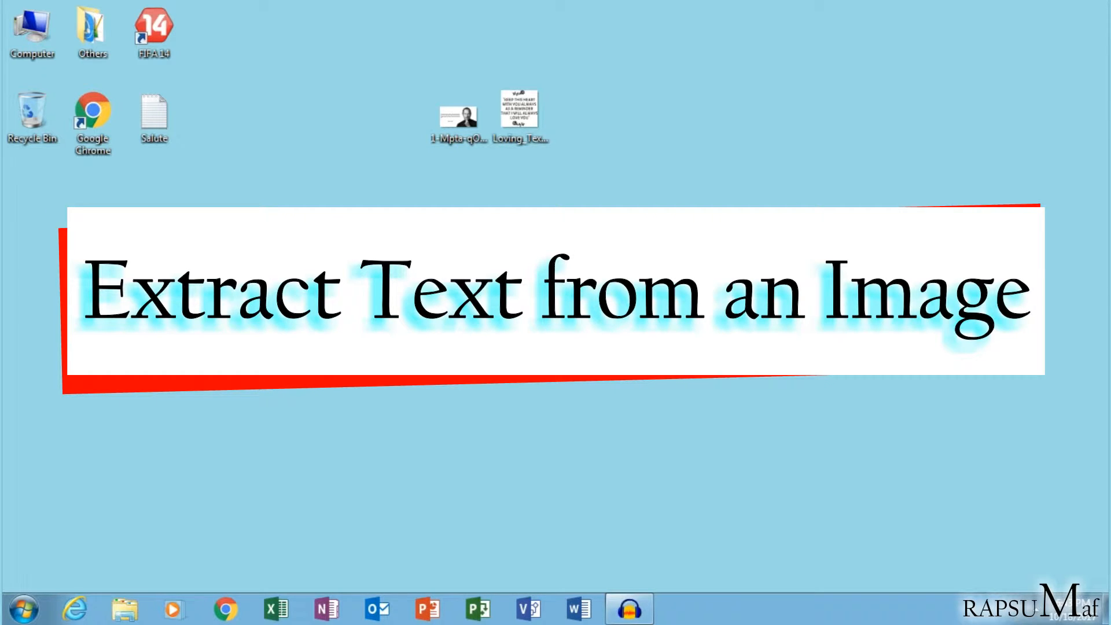
Step: Preview the love quote image, then launch OneNote 2016 from All Programs
double_click(518, 115)
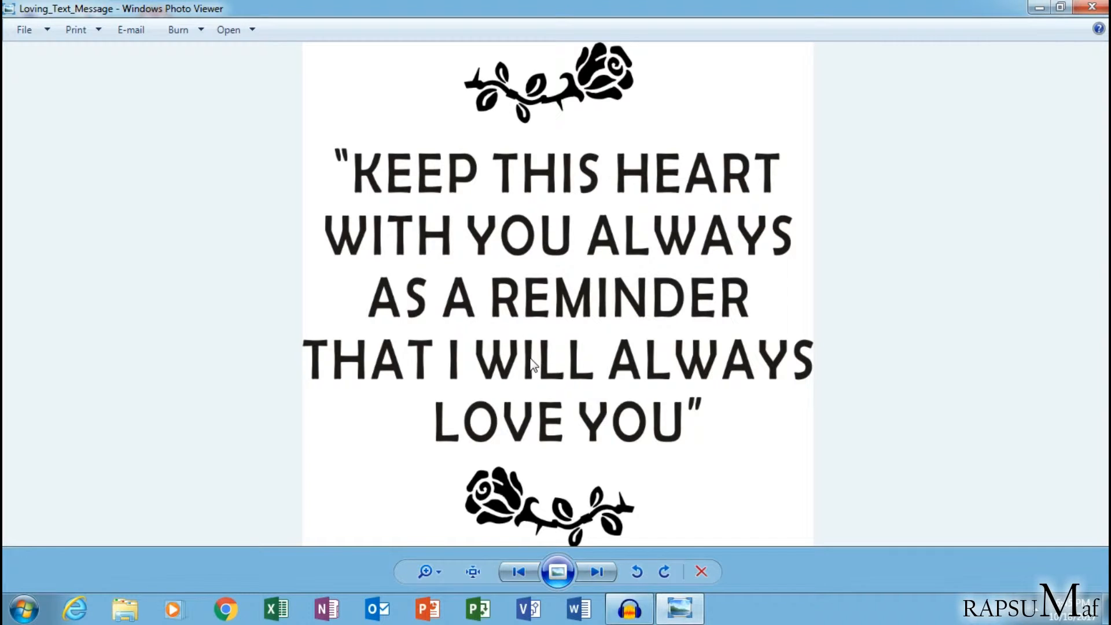
mouse_move(365, 200)
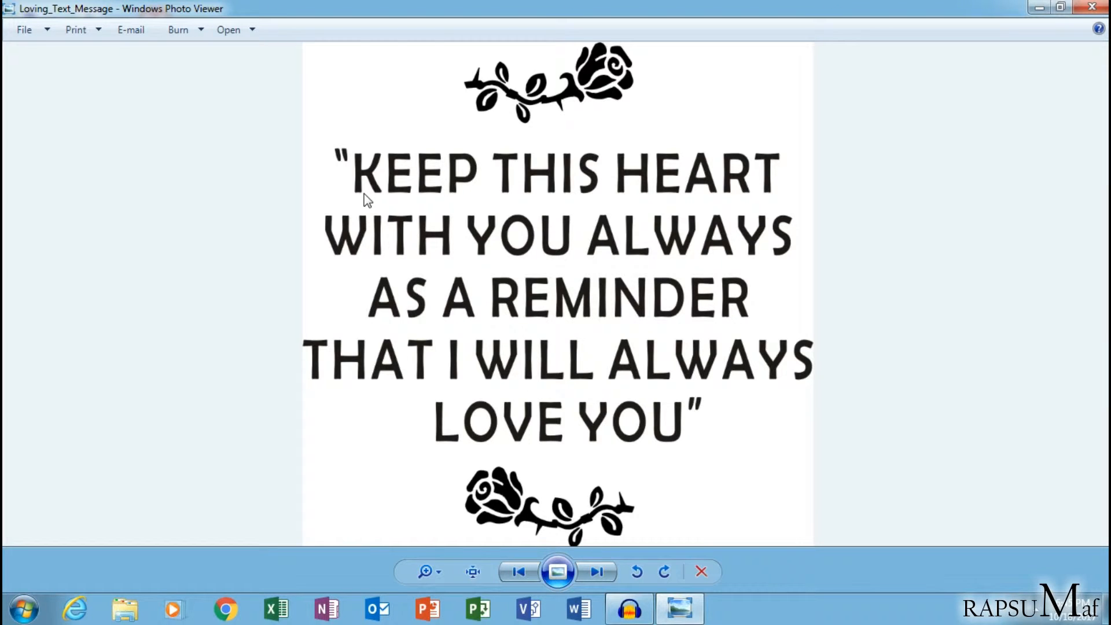
mouse_move(338, 183)
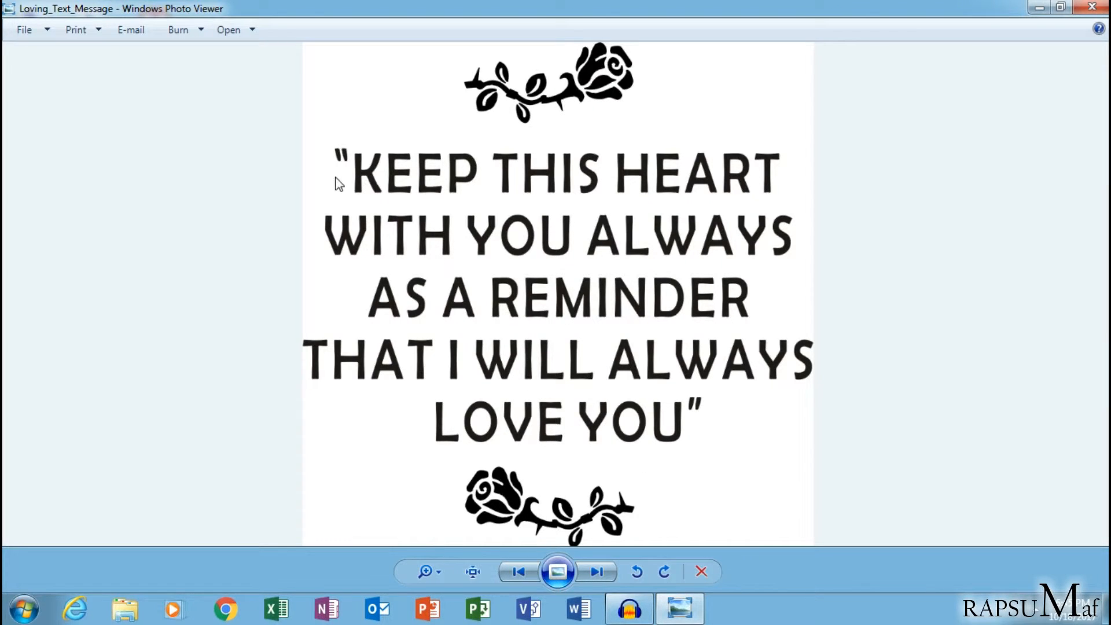
mouse_move(765, 433)
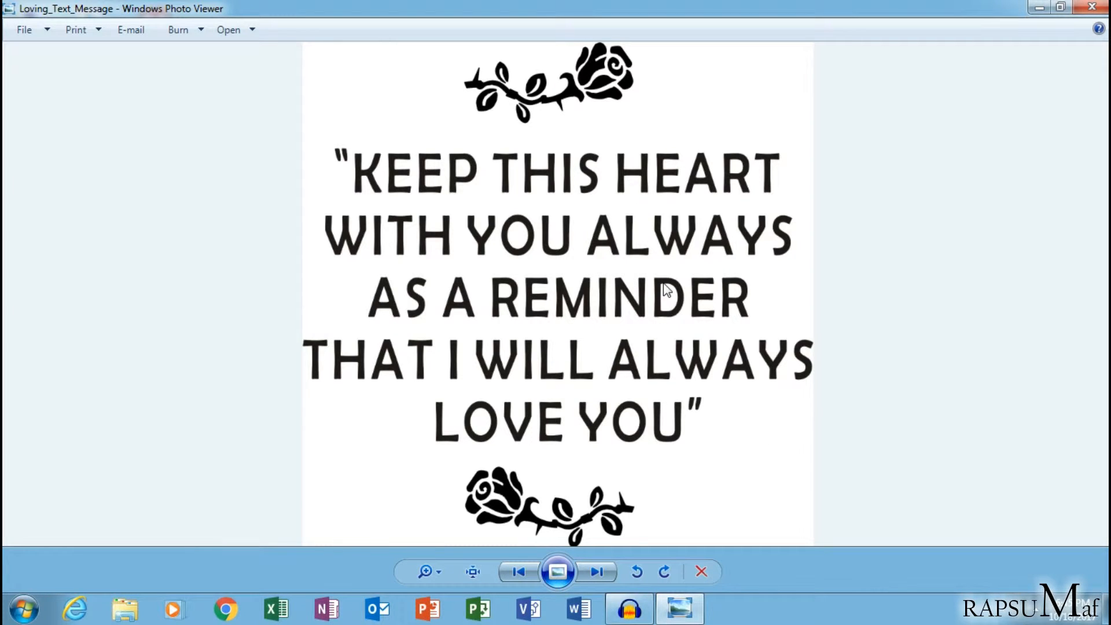
mouse_move(457, 275)
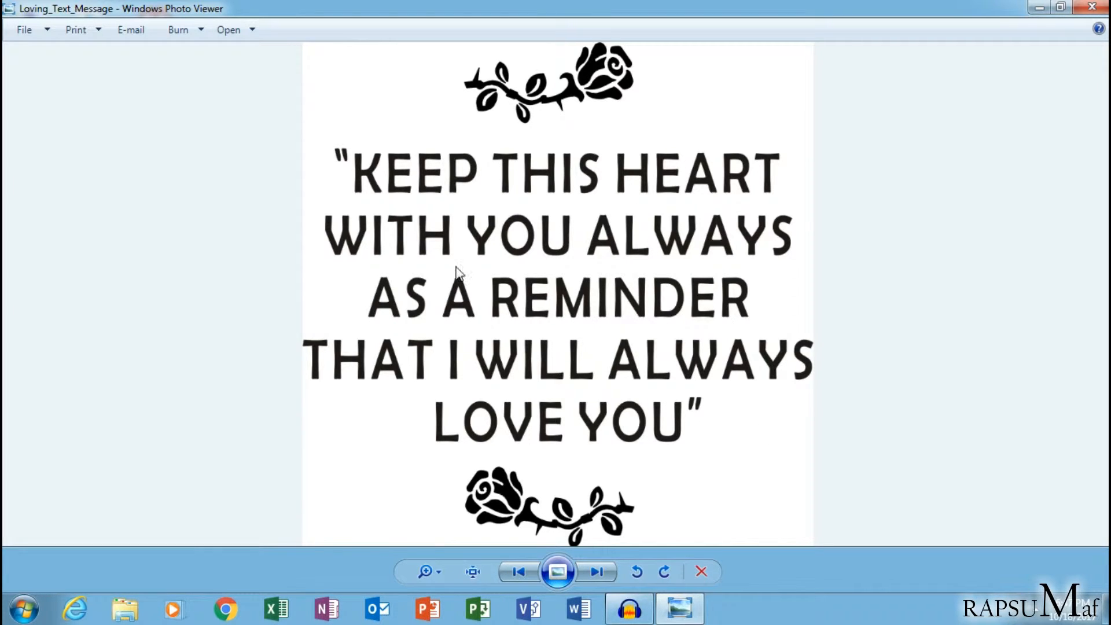
click(700, 572)
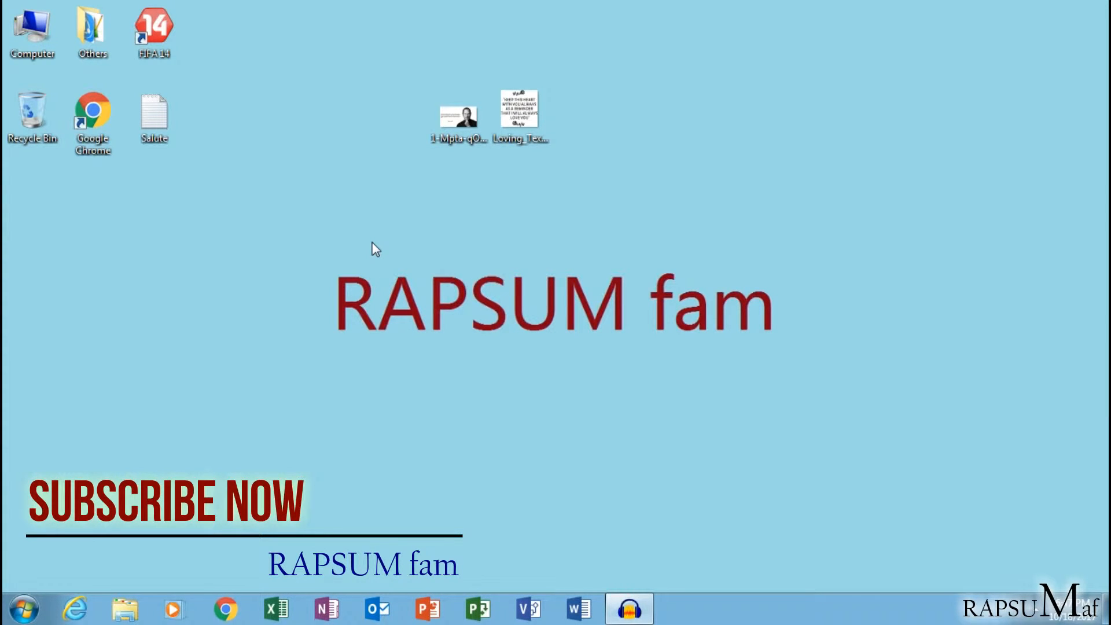
click(23, 608)
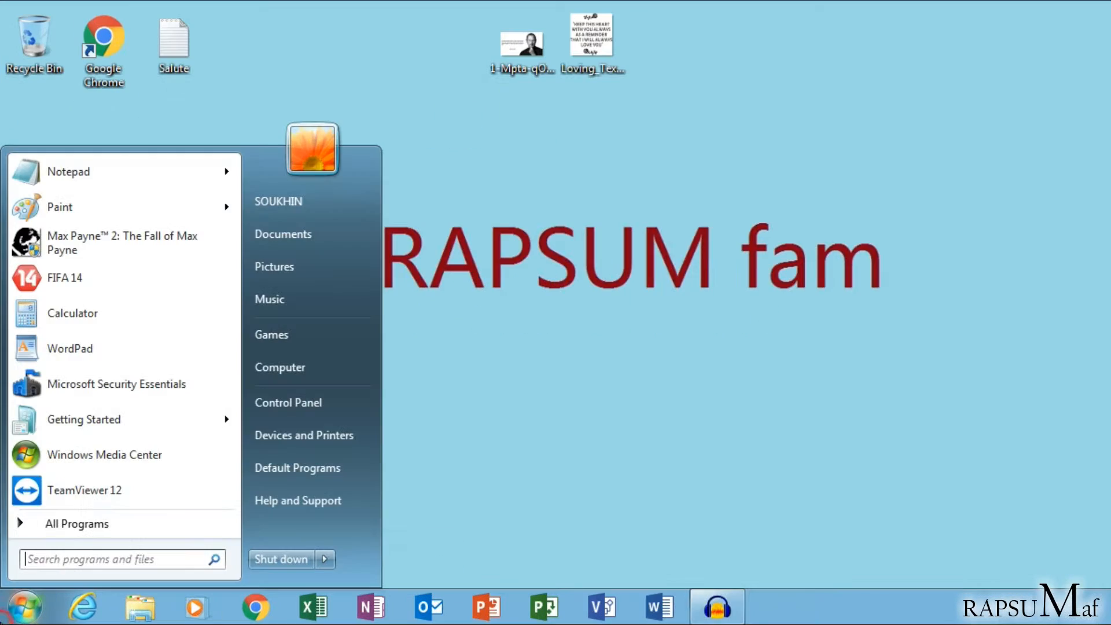
click(76, 524)
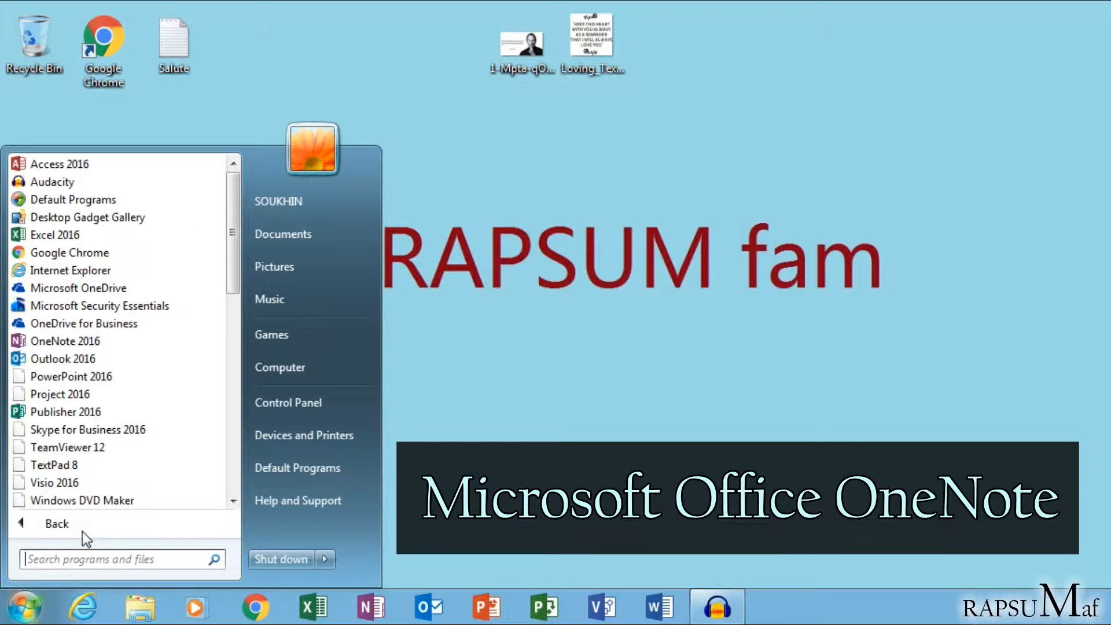
mouse_move(66, 341)
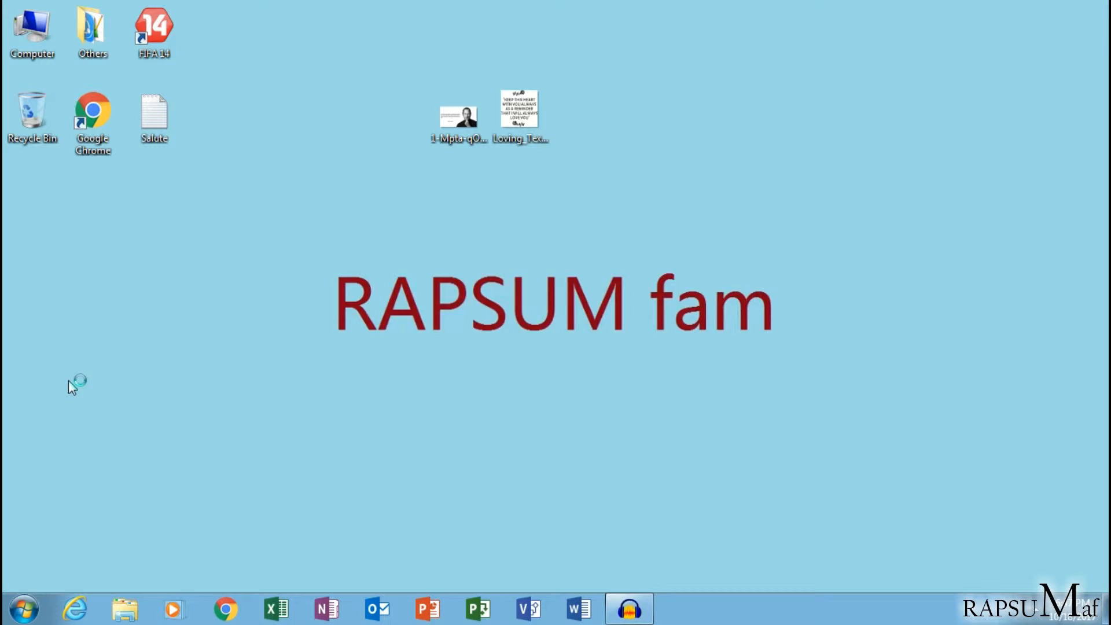
click(326, 609)
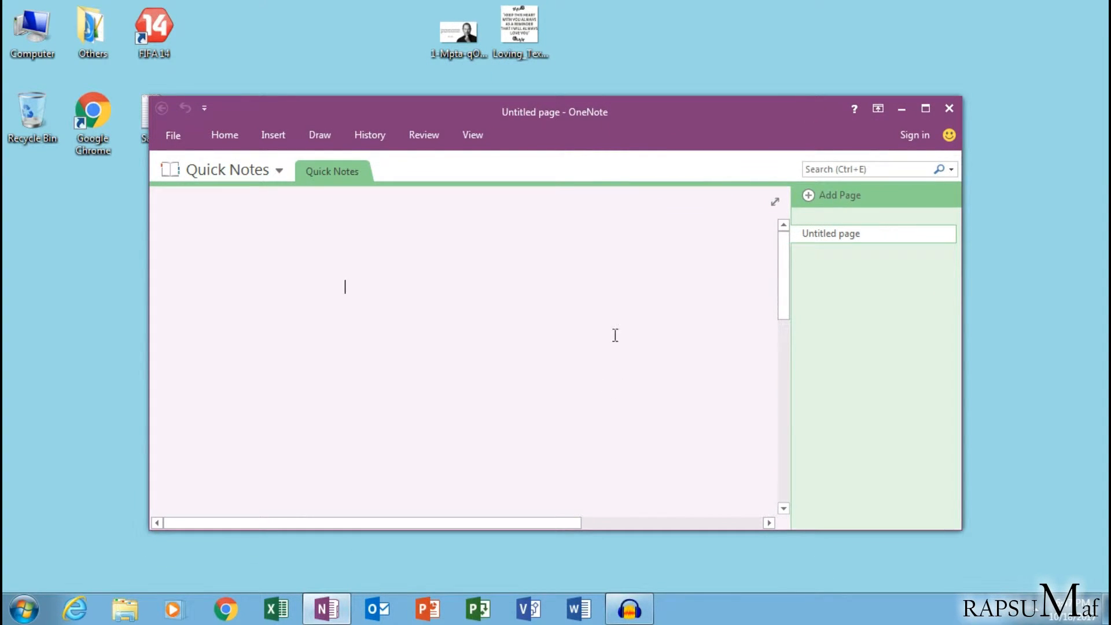
Step: Paste the love quote image file onto the OneNote page and maximize the window
double_click(518, 25)
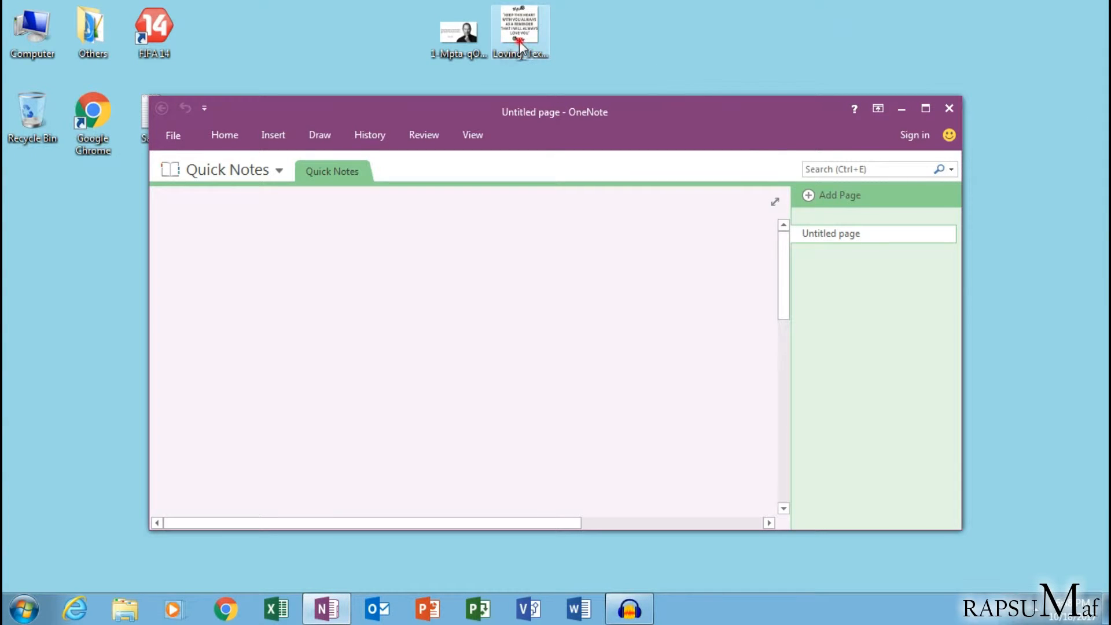
right_click(519, 31)
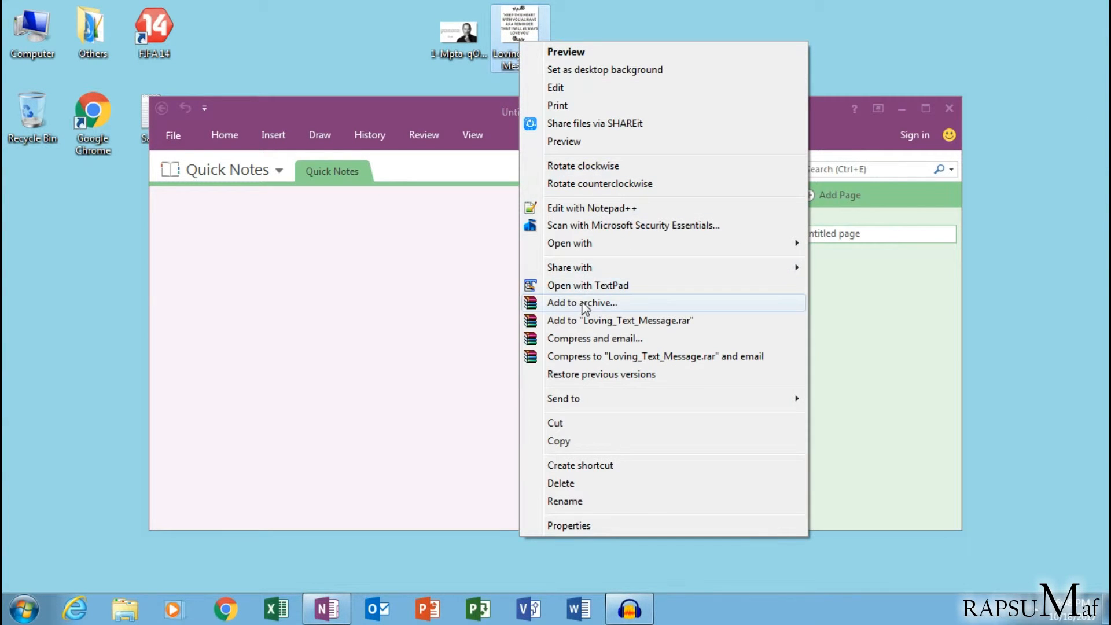
click(499, 348)
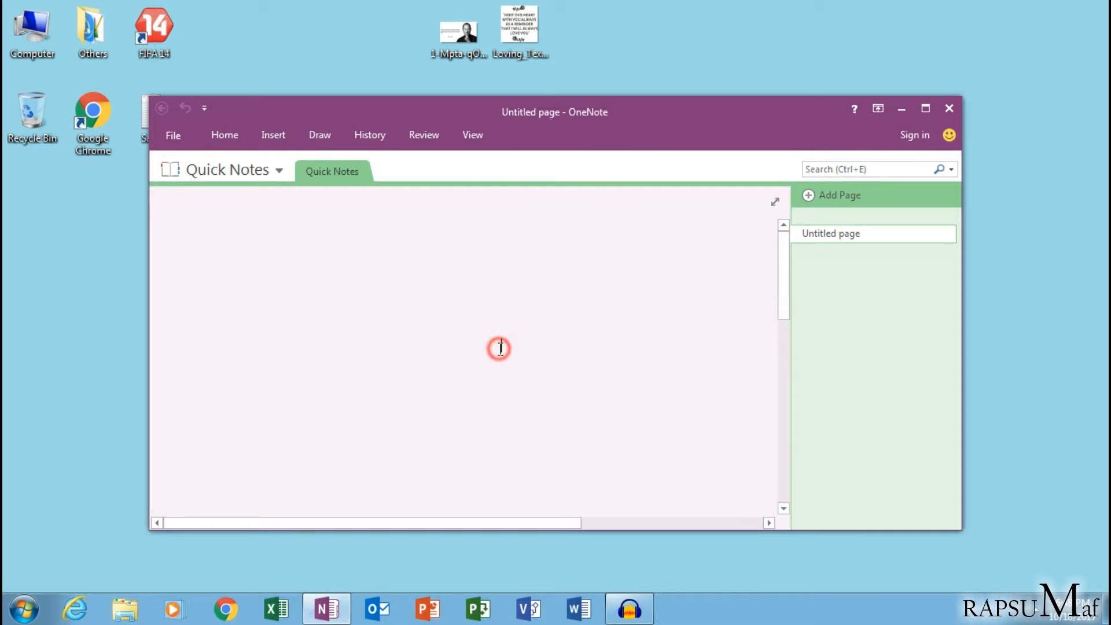
right_click(499, 348)
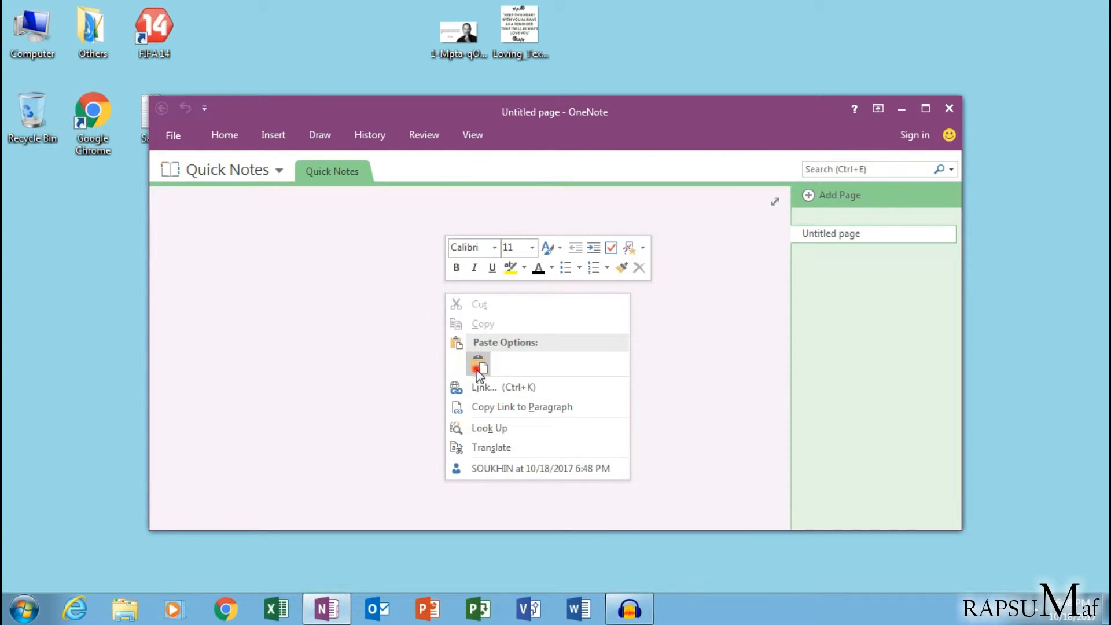
click(479, 365)
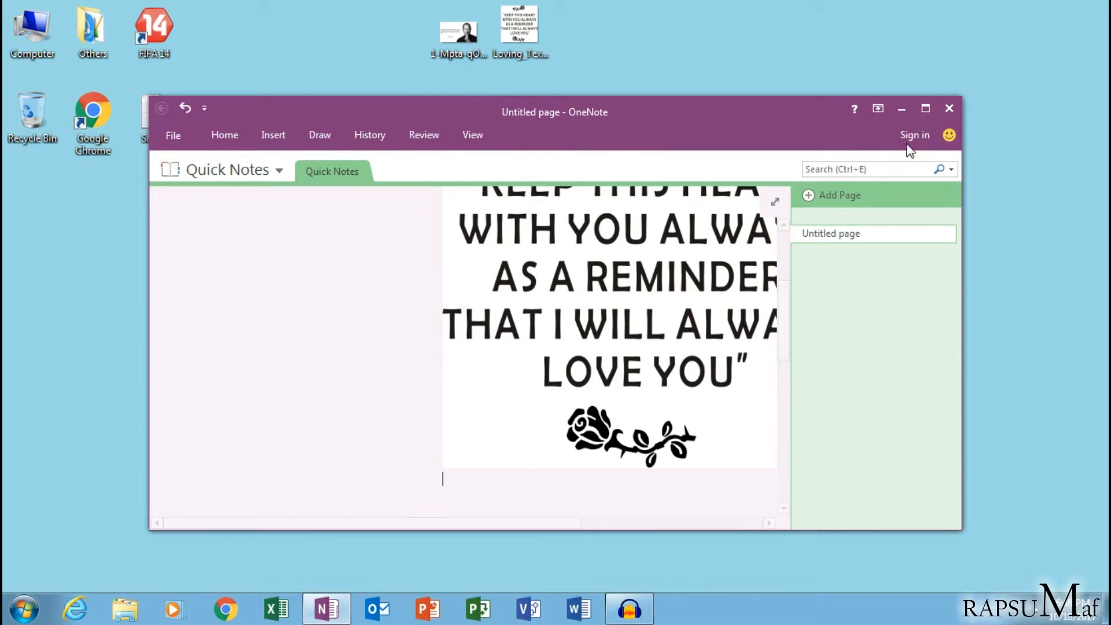
click(926, 108)
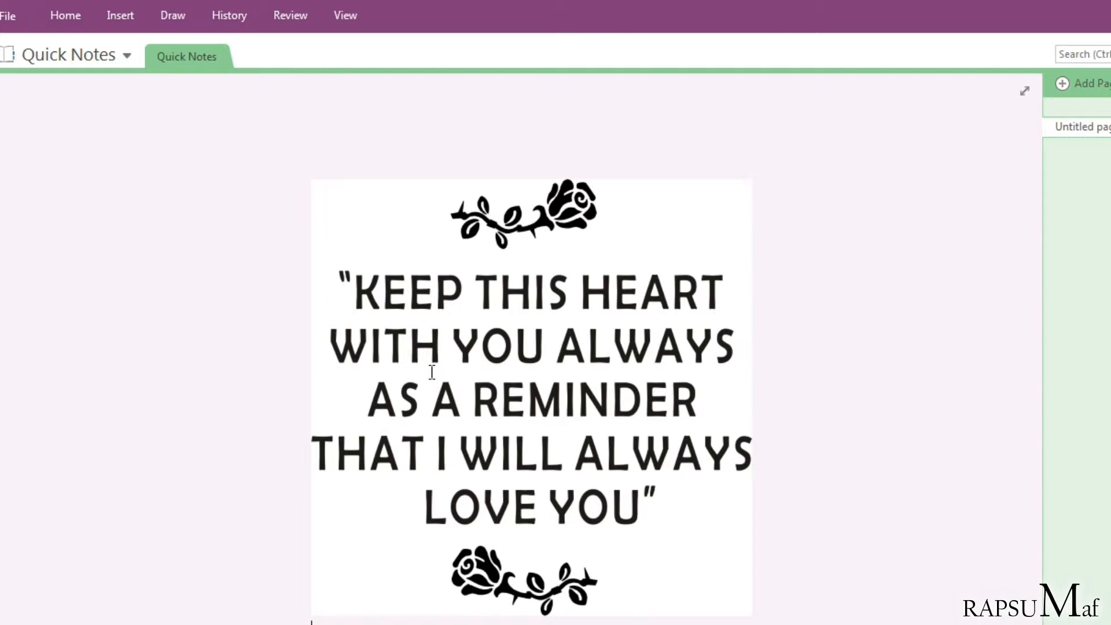
Step: Use Copy Text from Picture on the love quote image, then deselect it
click(531, 389)
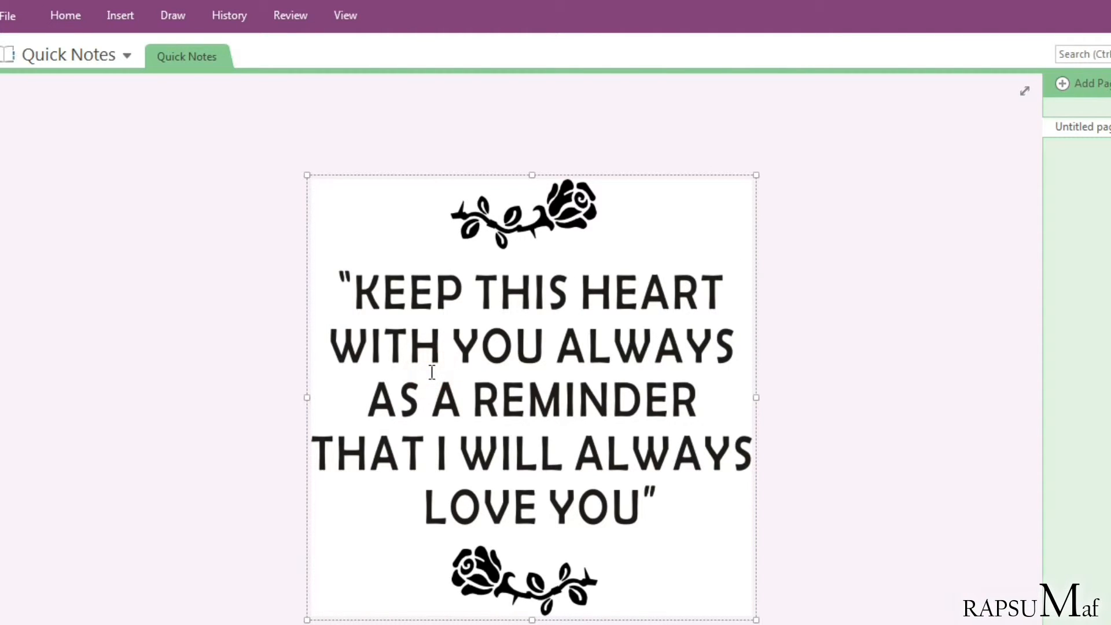
right_click(432, 372)
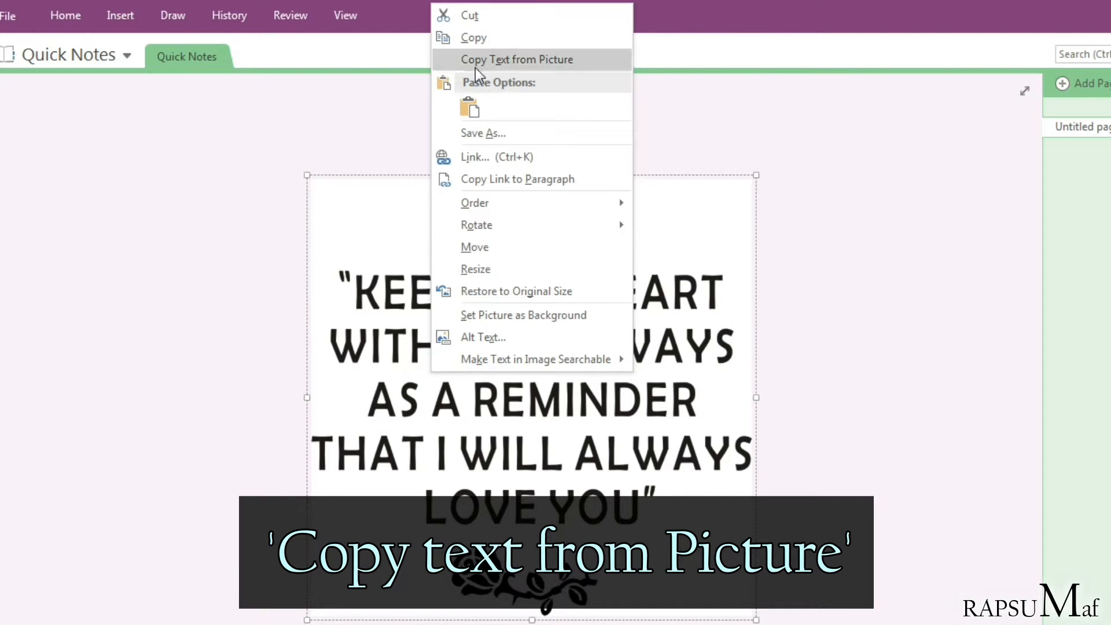
mouse_move(521, 71)
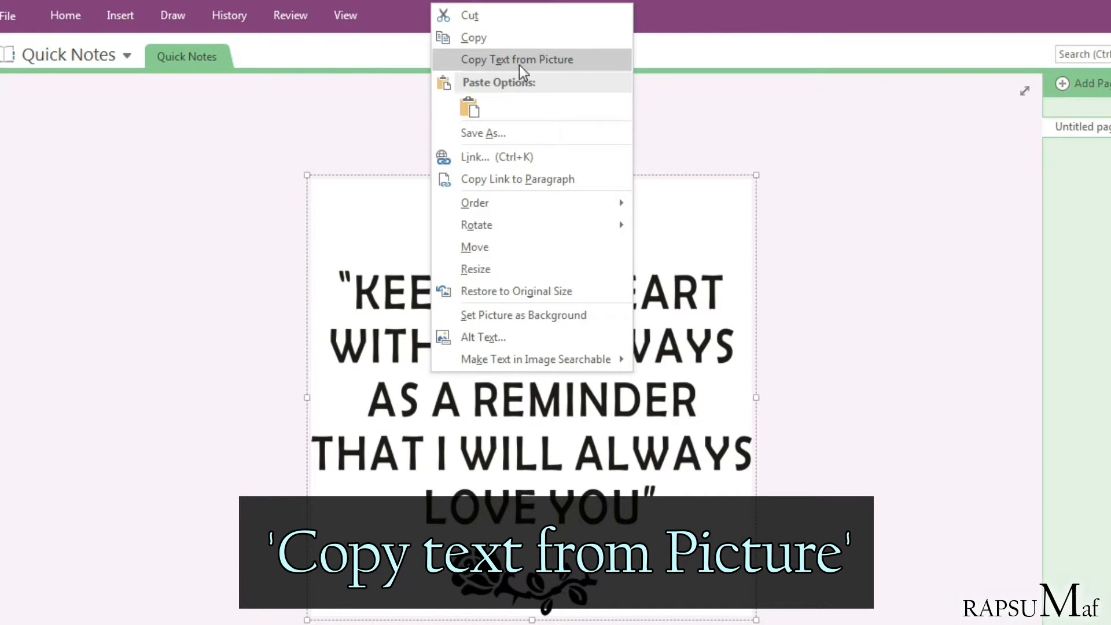
click(517, 59)
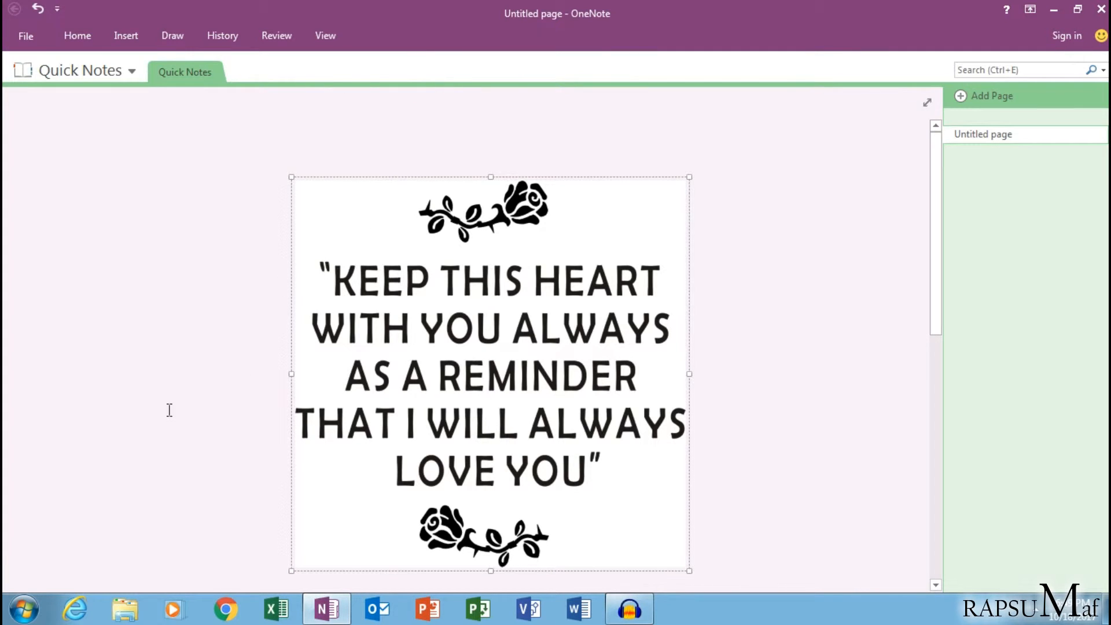
click(23, 608)
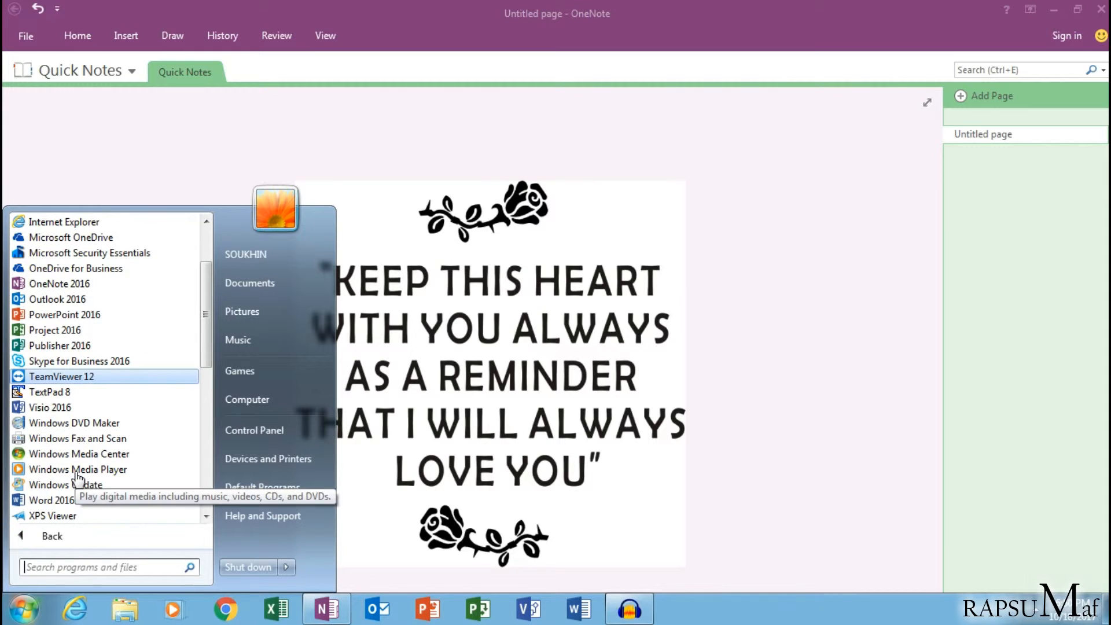
Step: Launch Word 2016 and create a blank document
click(51, 500)
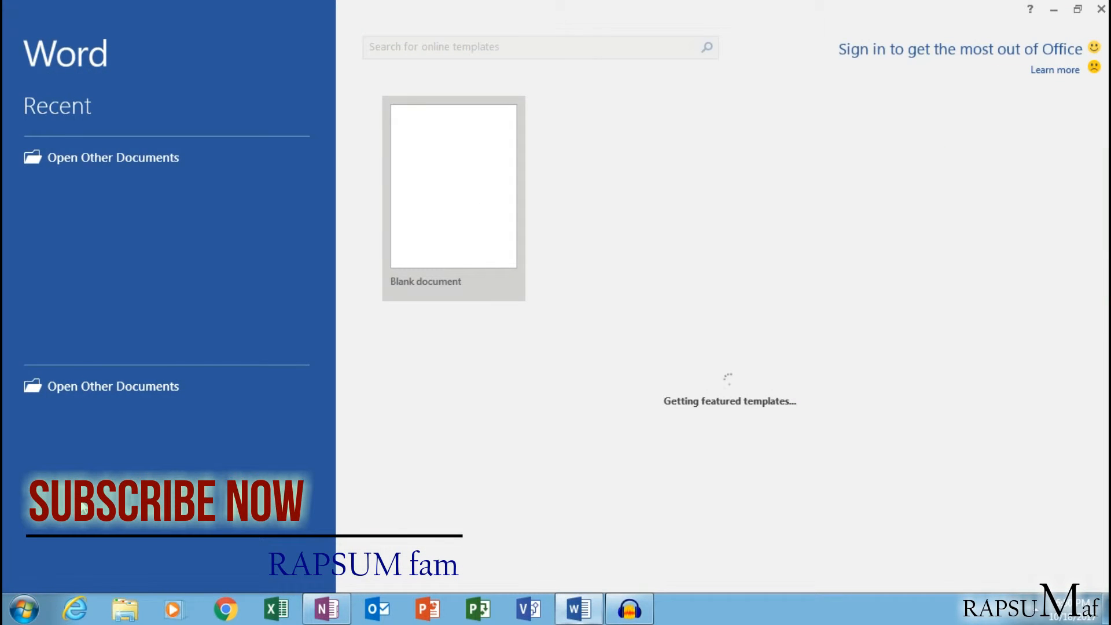
click(453, 186)
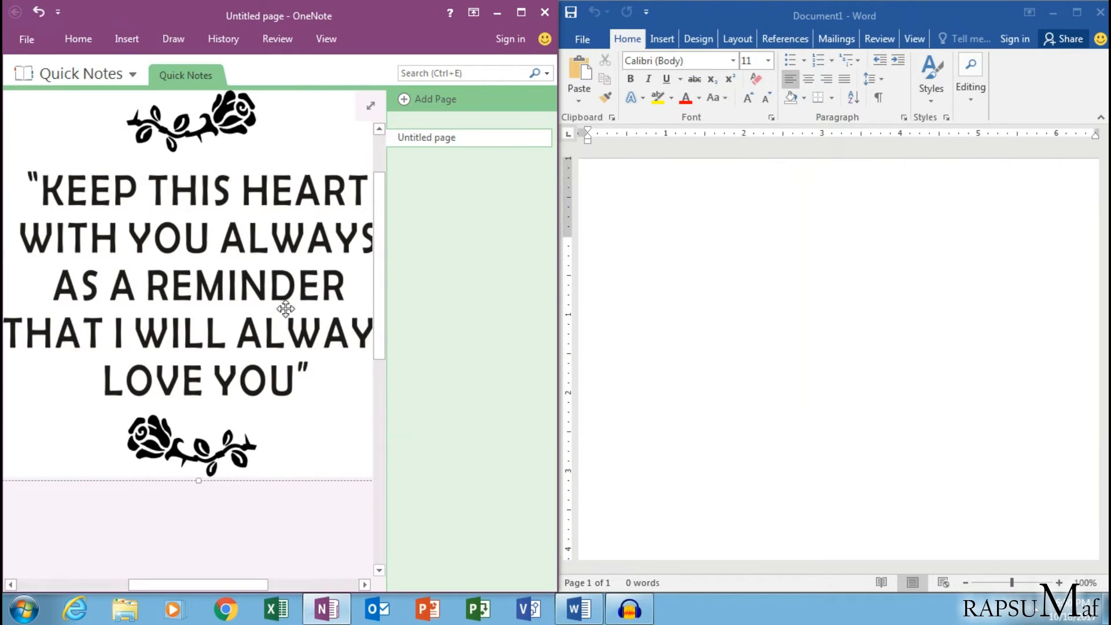
Step: Paste the copied love quote text into the blank Word document via Paste Options
right_click(886, 343)
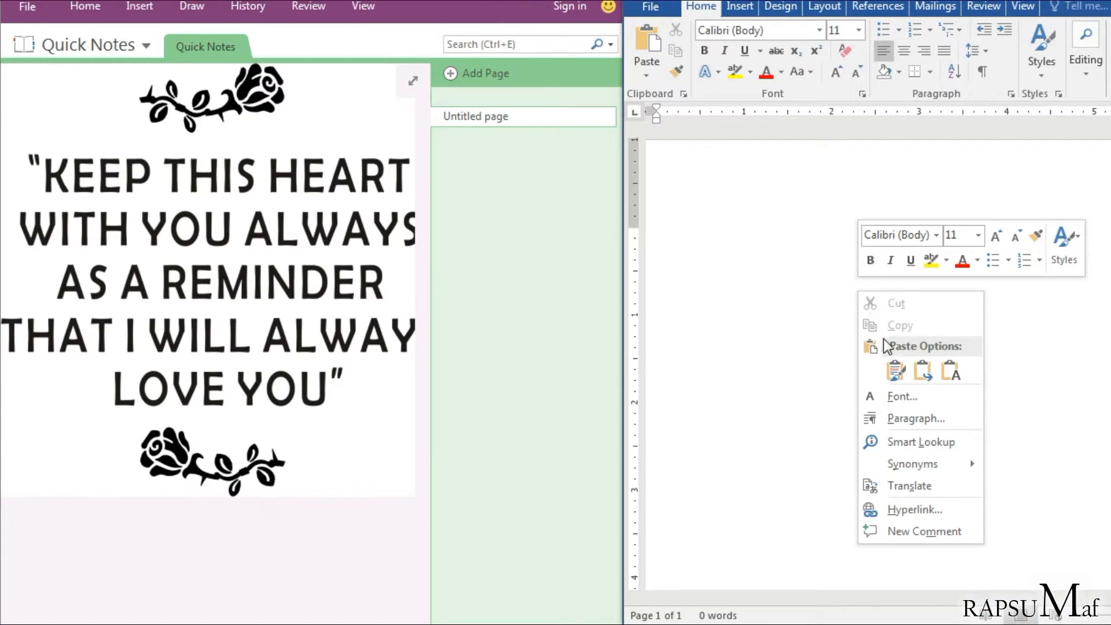
click(895, 369)
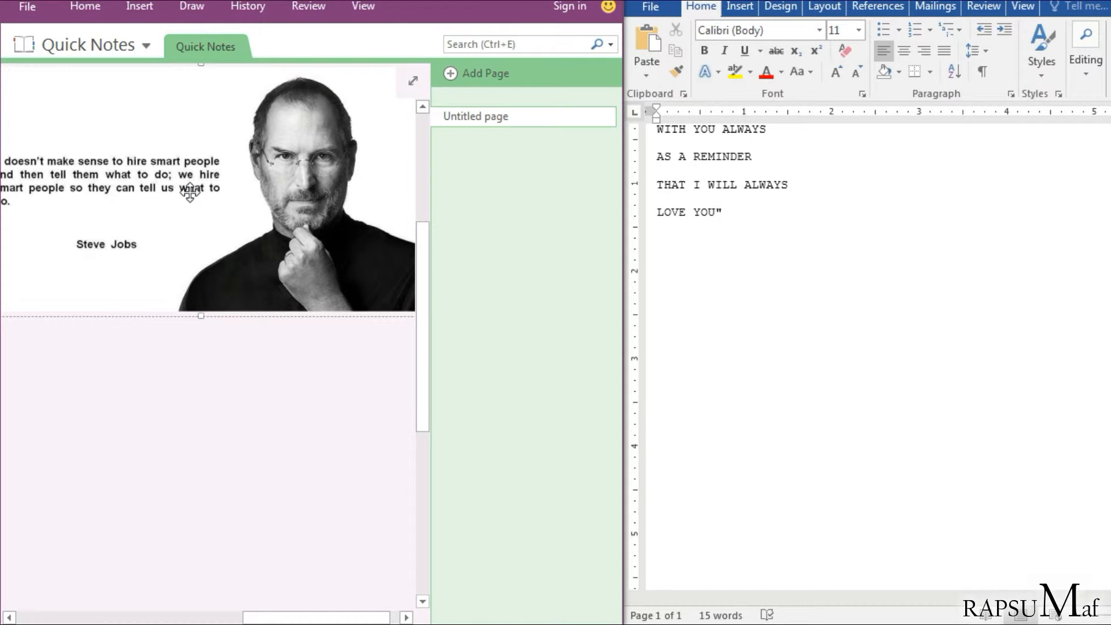
Step: Copy the Steve Jobs picture's text and paste it below the love quote with Ctrl+V
click(189, 191)
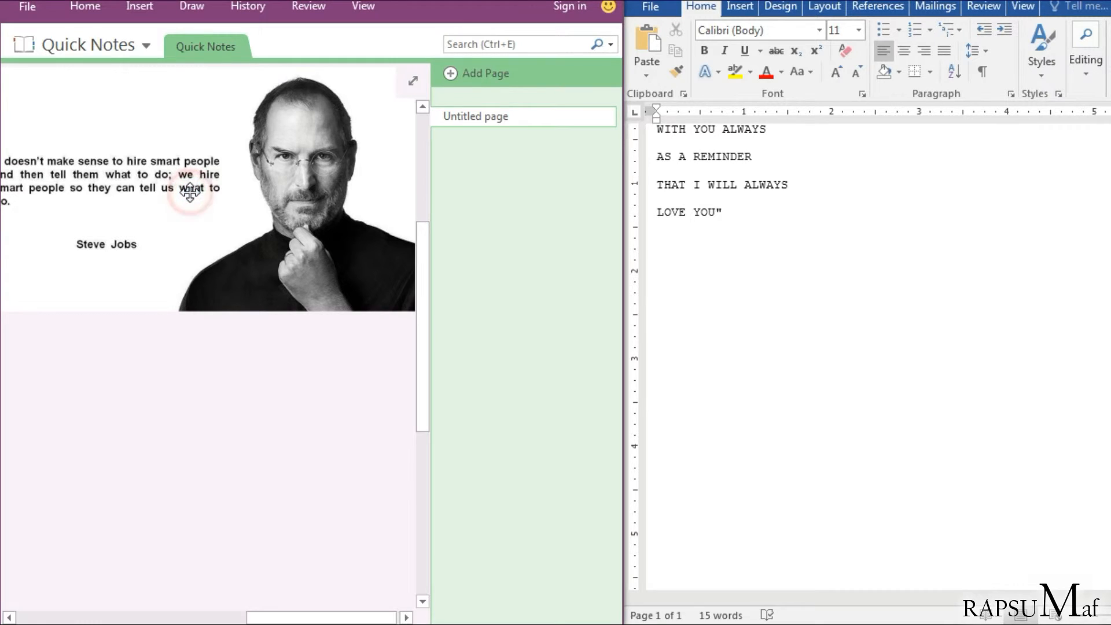
right_click(189, 191)
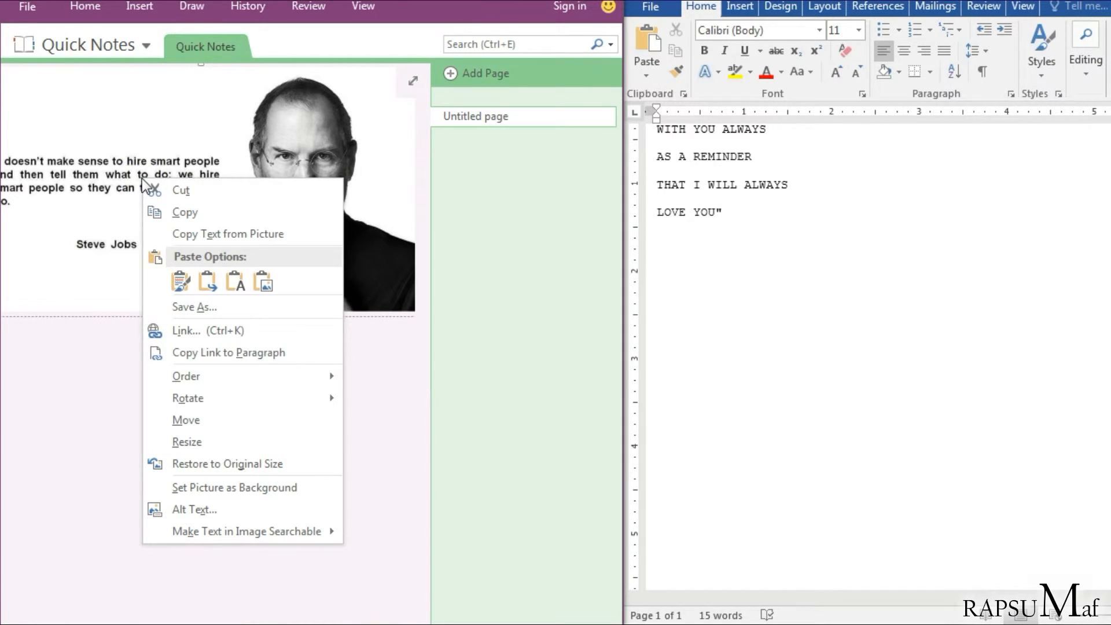
mouse_move(172, 234)
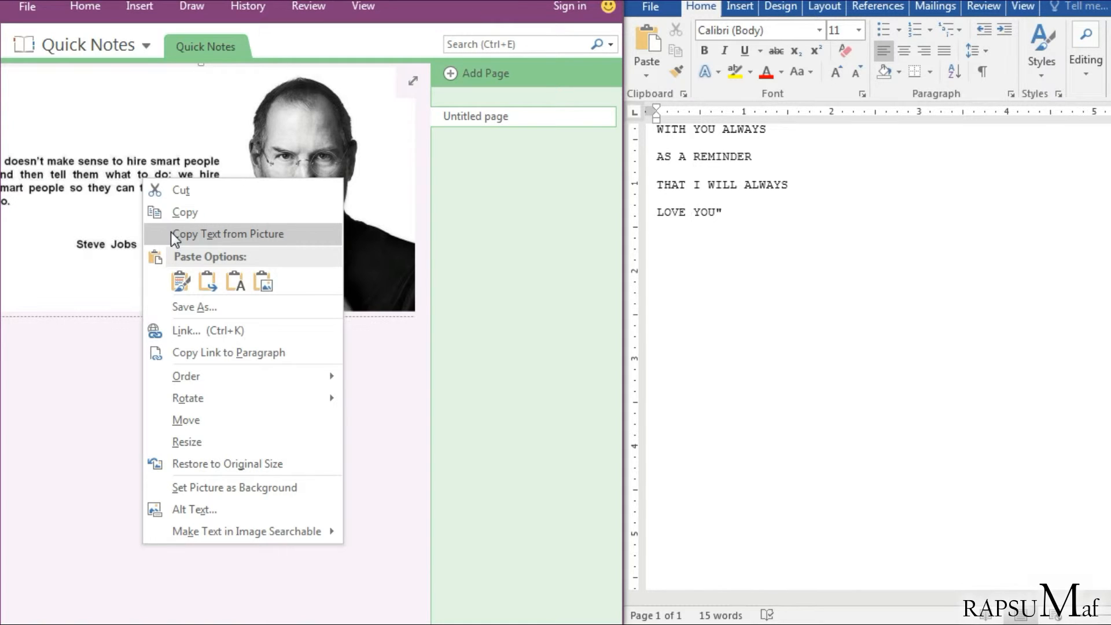
click(724, 313)
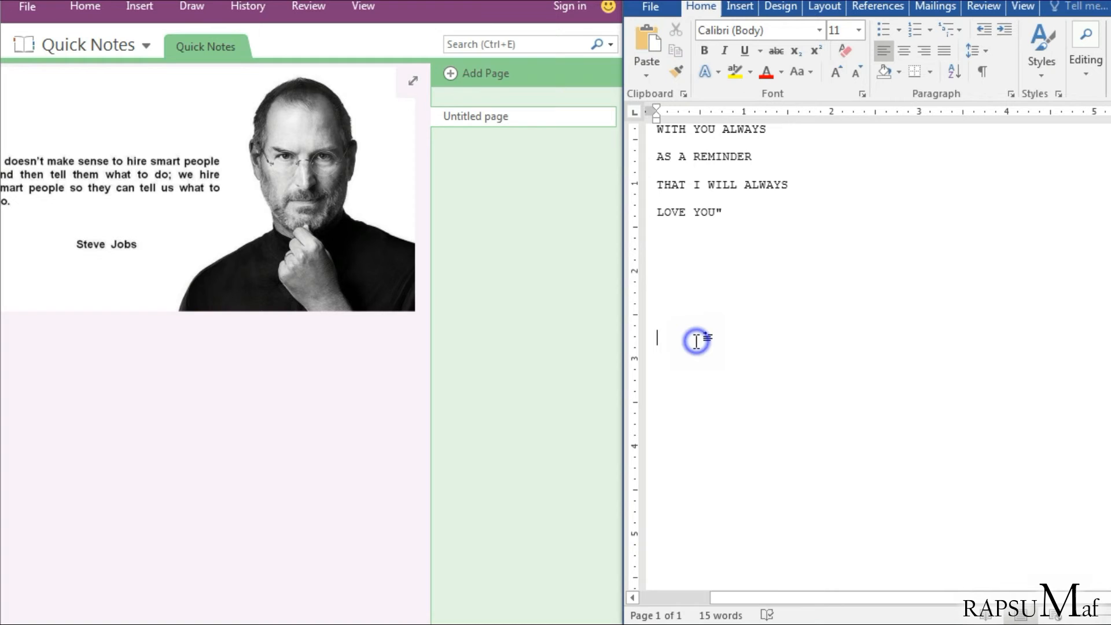
key(ctrl+v)
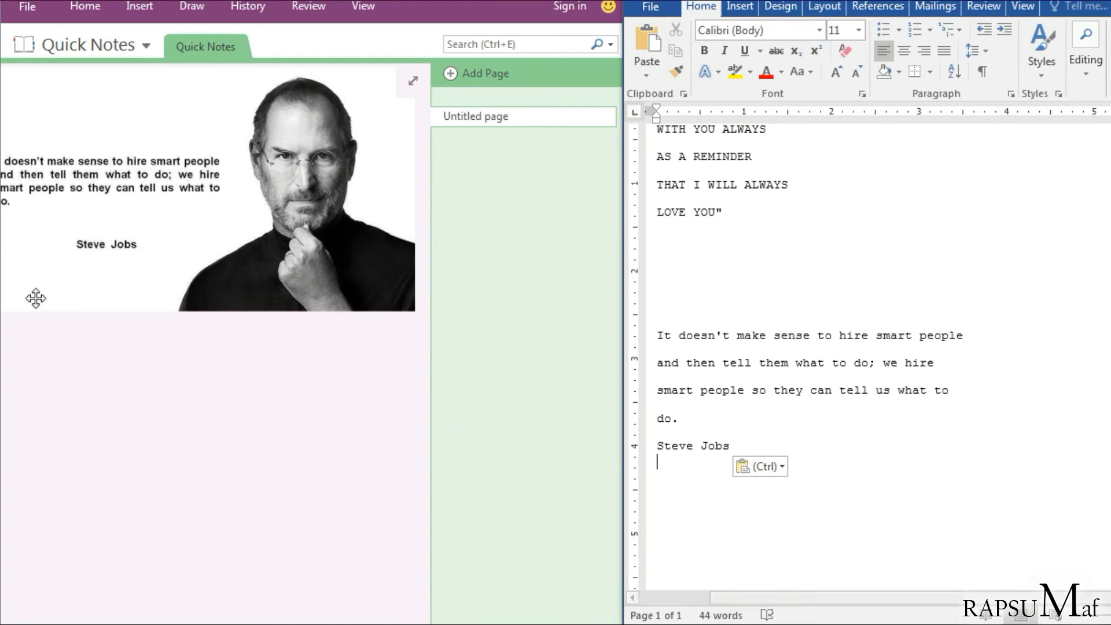
mouse_move(290, 250)
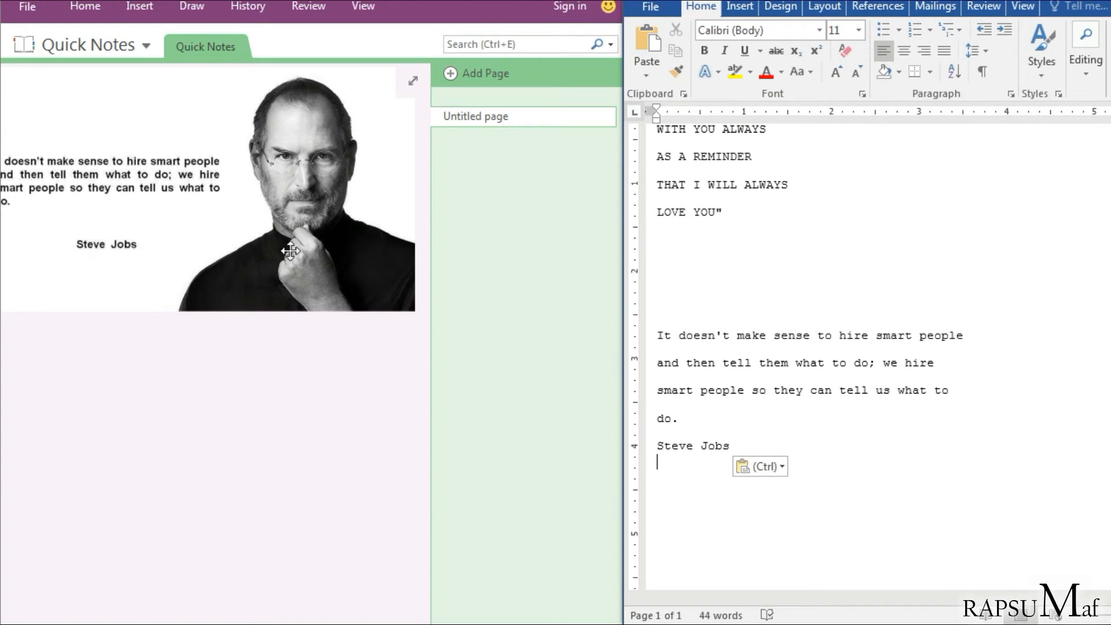